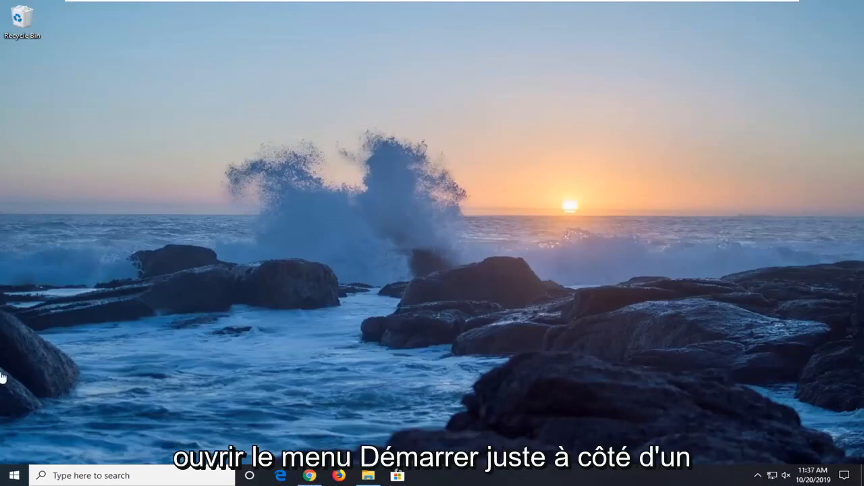
Step: Open Windows Settings from the Start menu's gear icon
left_click(12, 475)
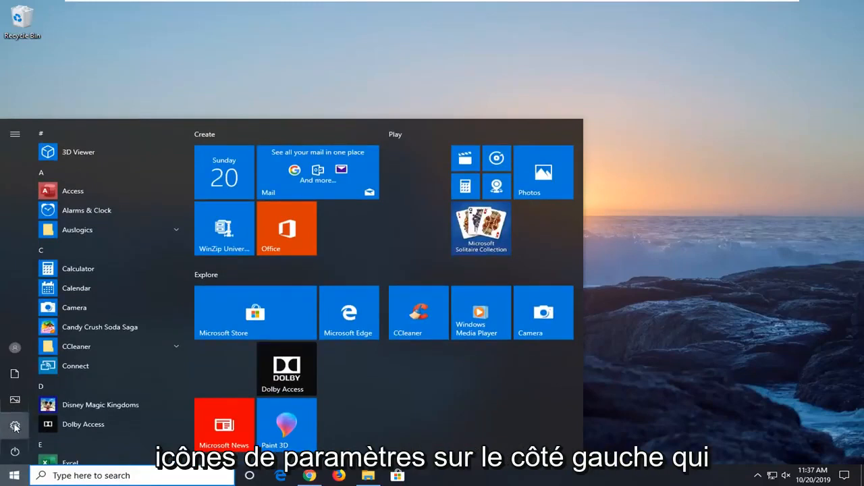
mouse_move(14, 426)
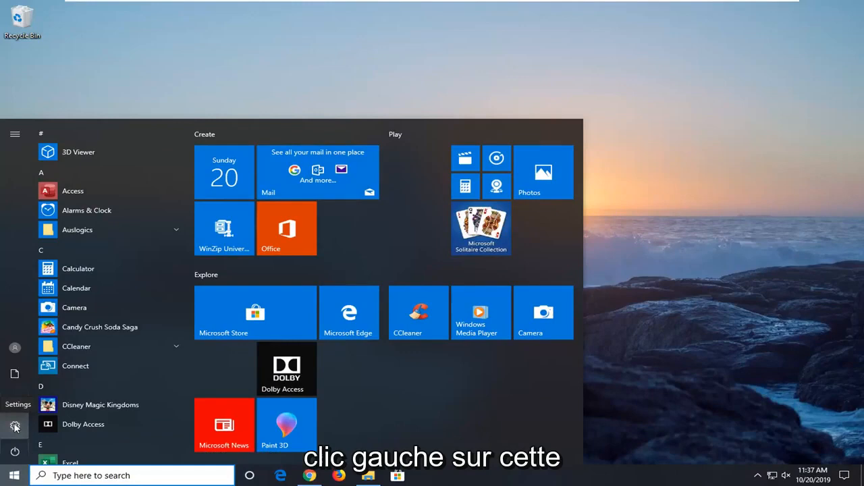
left_click(15, 427)
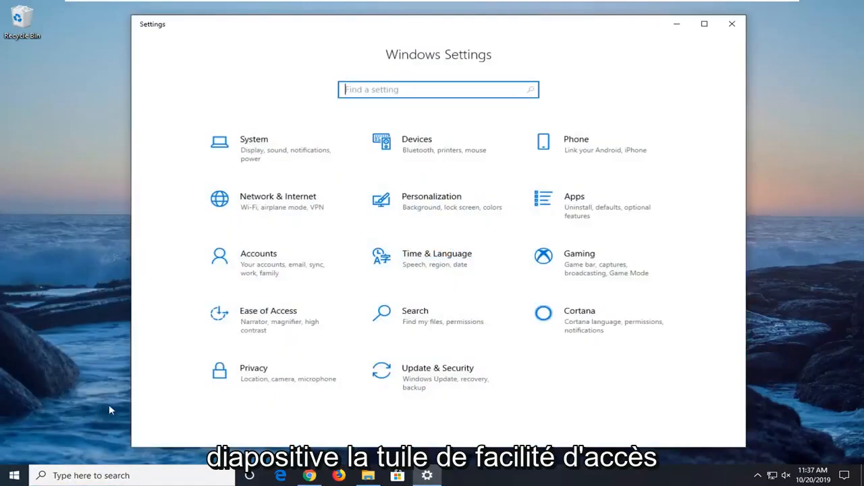
mouse_move(257, 329)
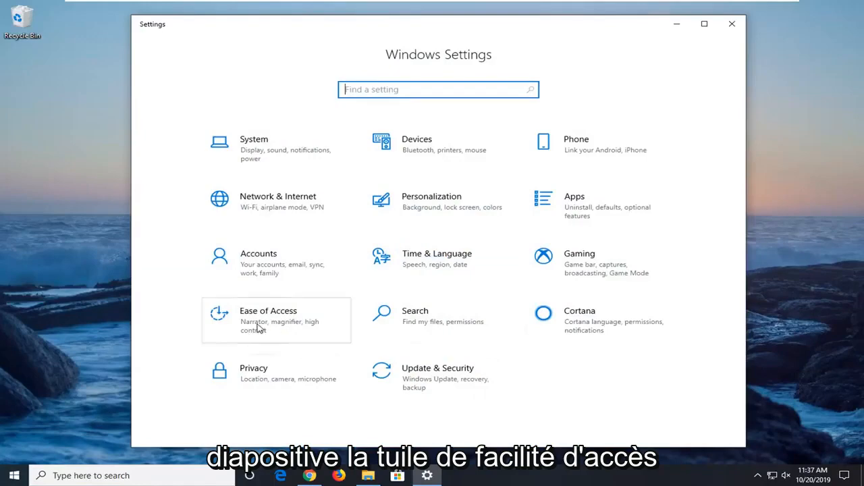
Step: Turn on Mouse Keys in Ease of Access > Mouse, only with Num Lock on, and close Settings
left_click(268, 320)
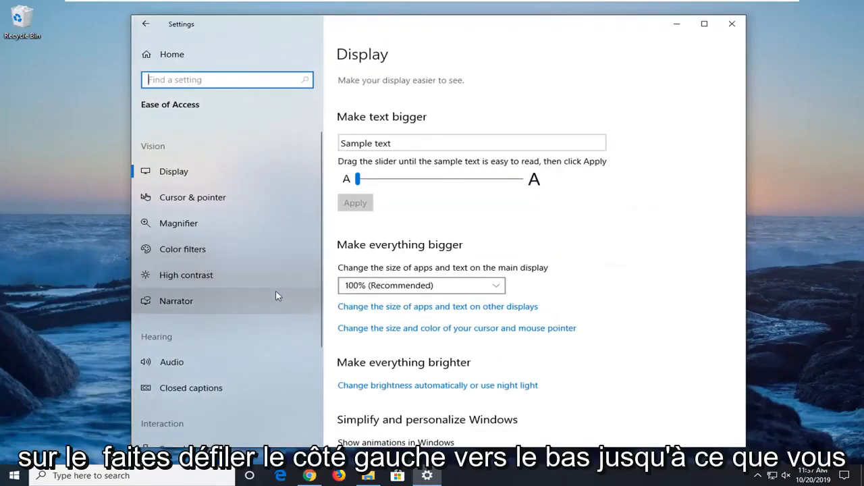
scroll("down", 3)
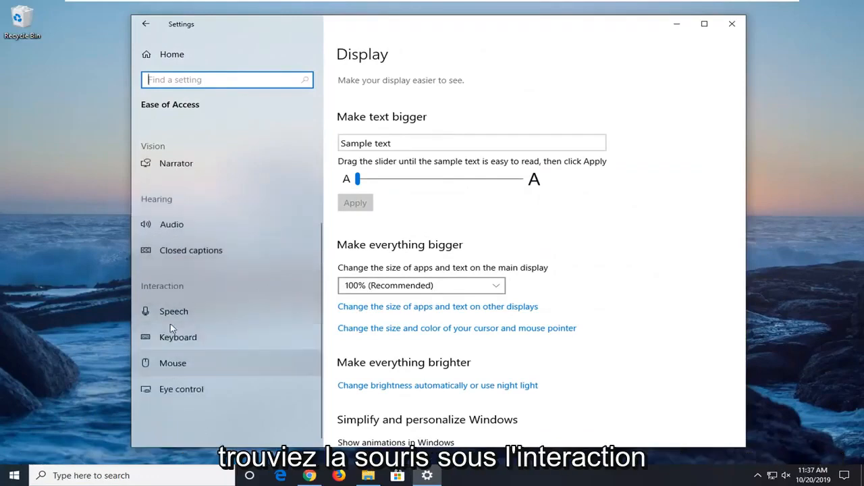
left_click(173, 362)
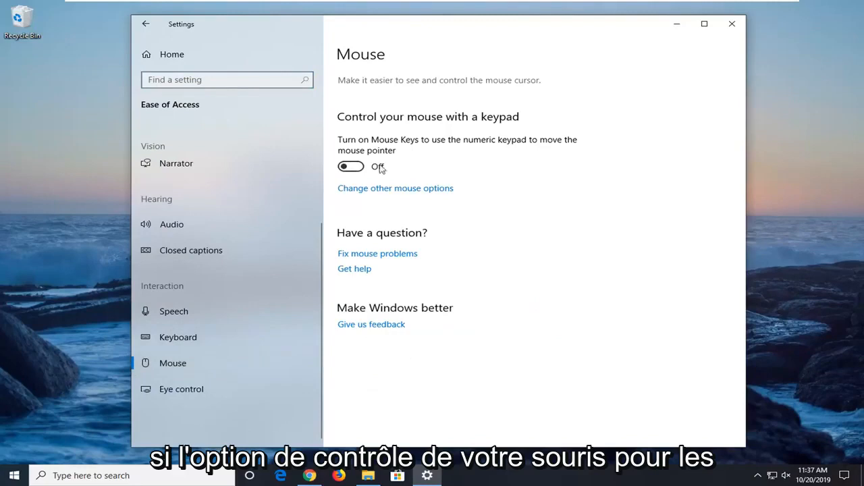
mouse_move(351, 166)
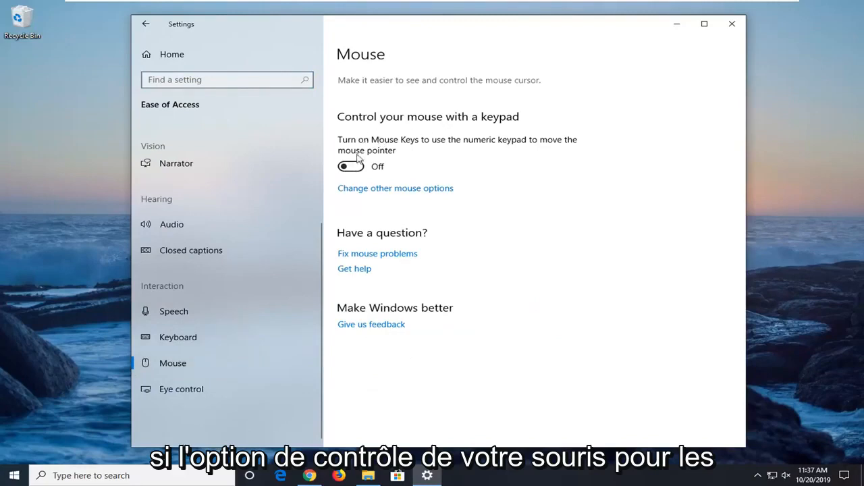
left_click(350, 166)
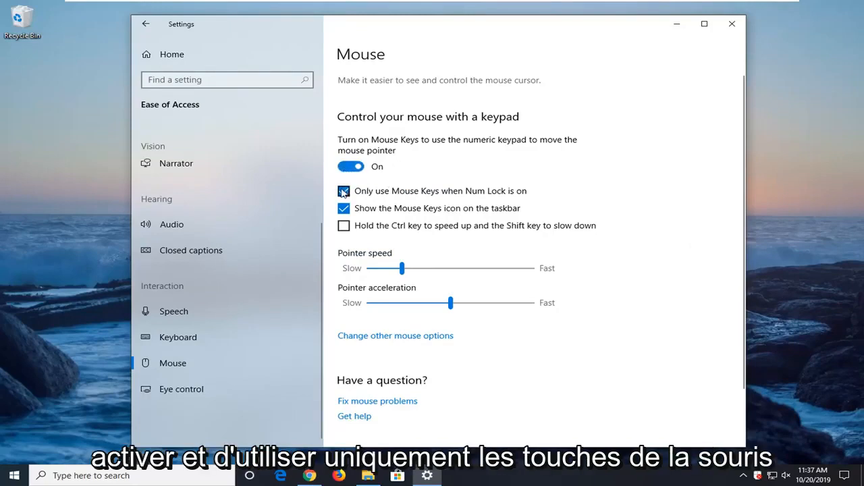
left_click(344, 191)
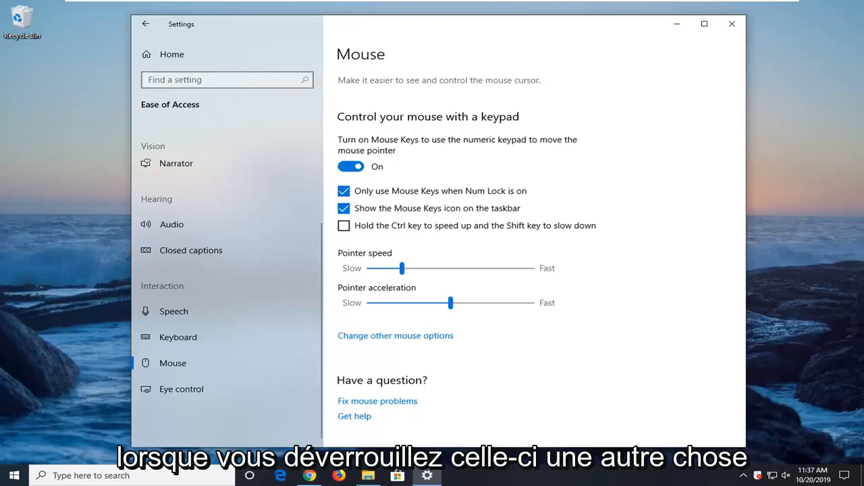
left_click(731, 24)
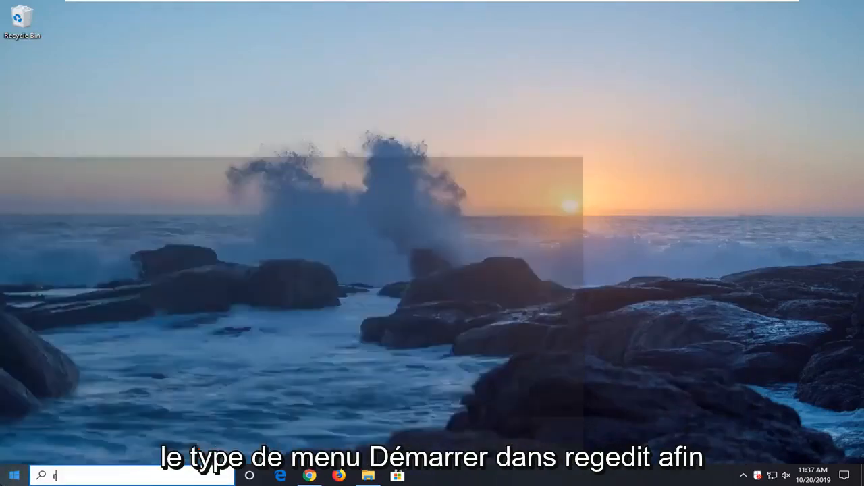
Step: Search for regedit and run Registry Editor as administrator, approving the UAC prompt
type("regedit")
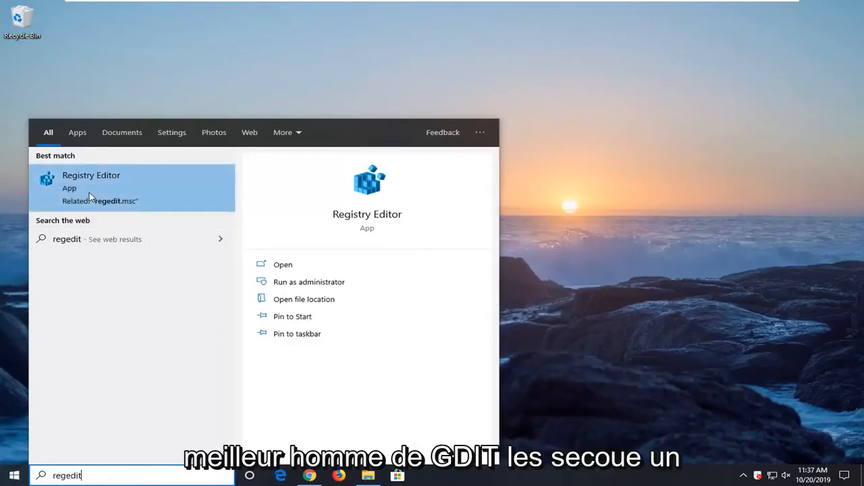
right_click(91, 181)
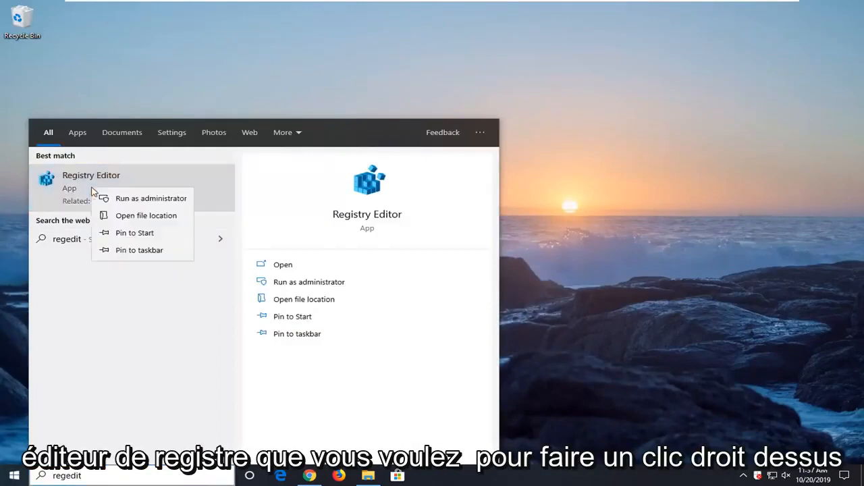
left_click(151, 198)
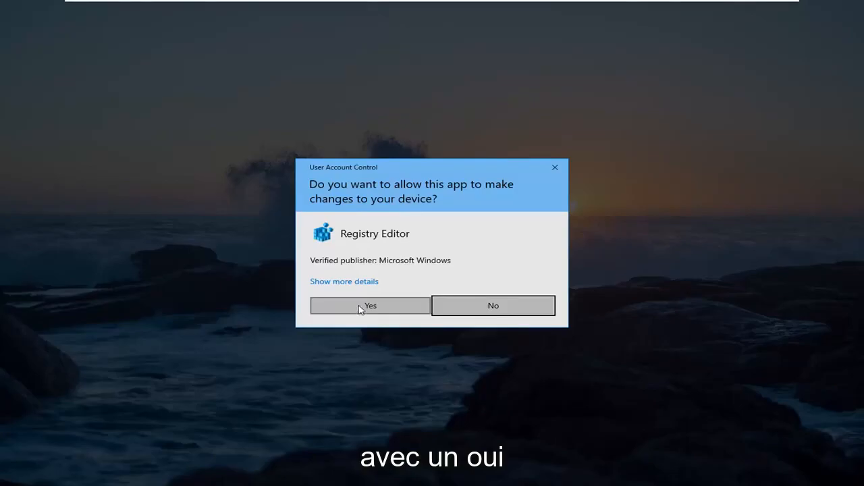
left_click(369, 305)
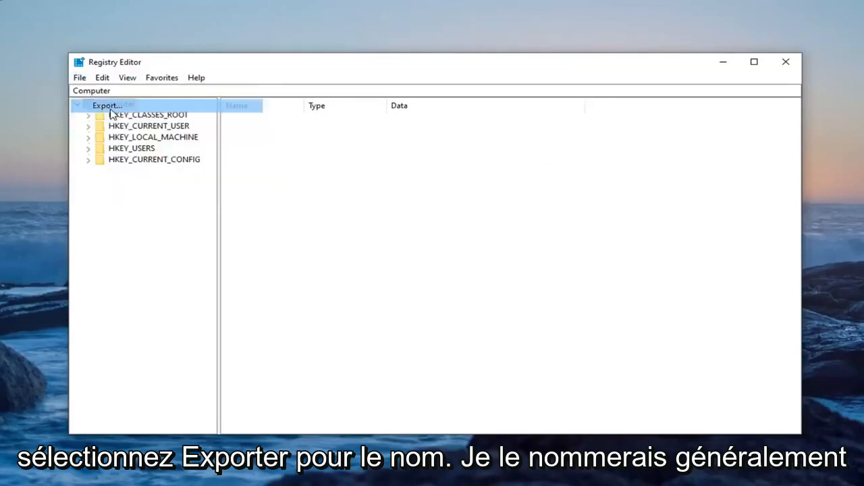
Step: Open the registry export dialog, then cancel the Import Registry File dialog
left_click(107, 105)
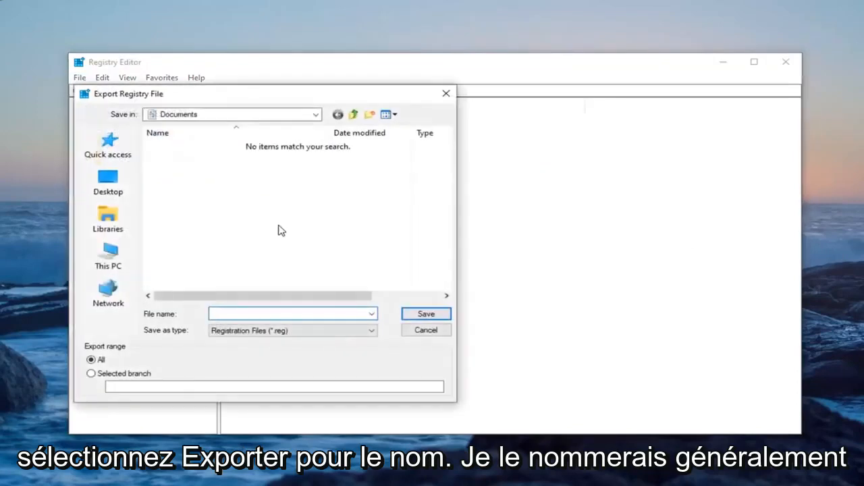
left_click(292, 313)
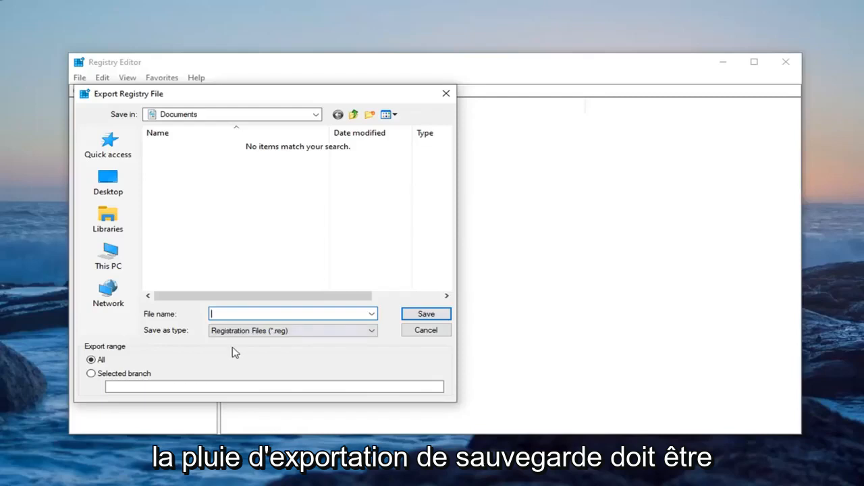
mouse_move(108, 253)
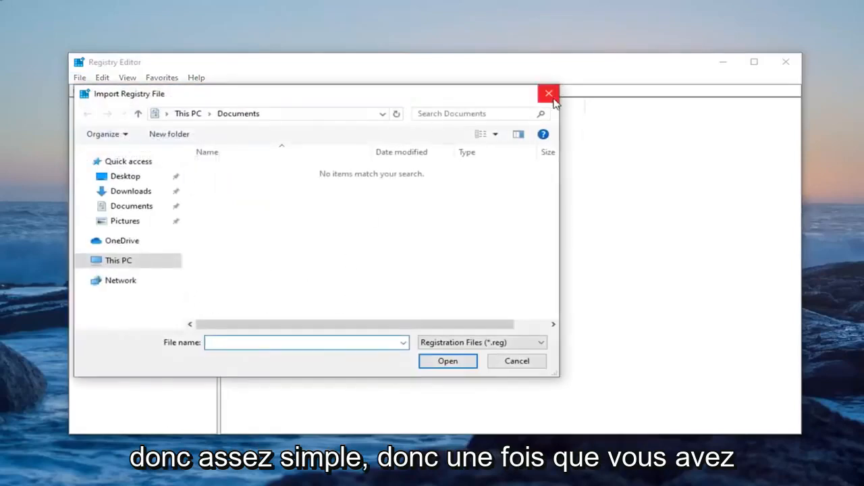
left_click(548, 93)
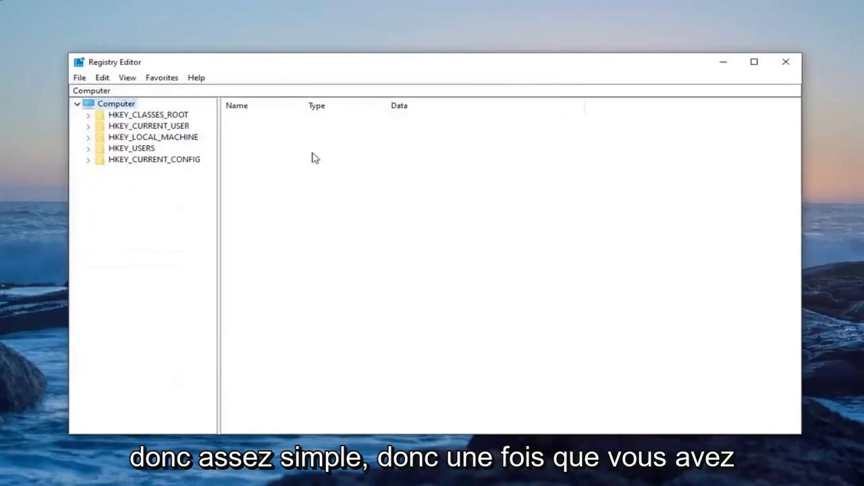
Step: Expand HKEY_CURRENT_USER > Control Panel > Input Method in the key tree
left_click(148, 126)
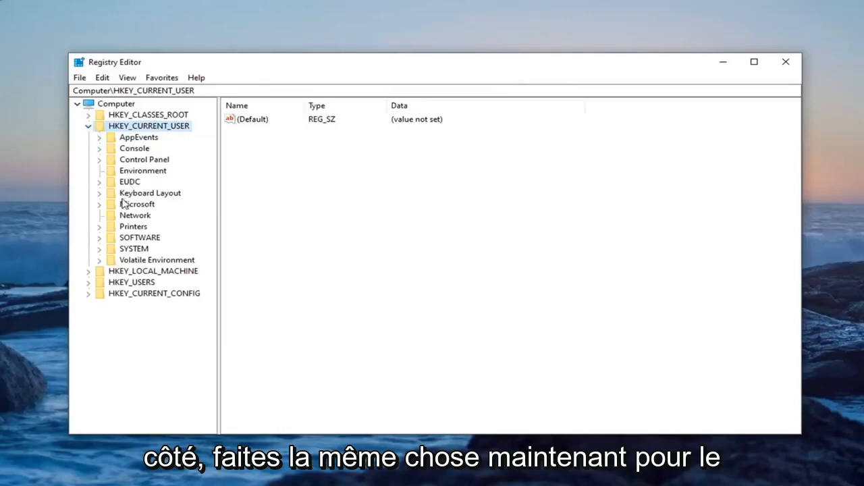
left_click(144, 159)
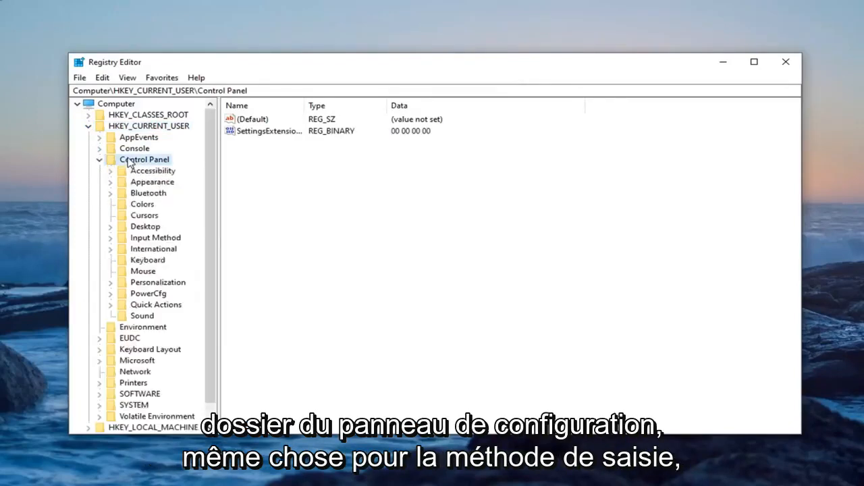
left_click(155, 237)
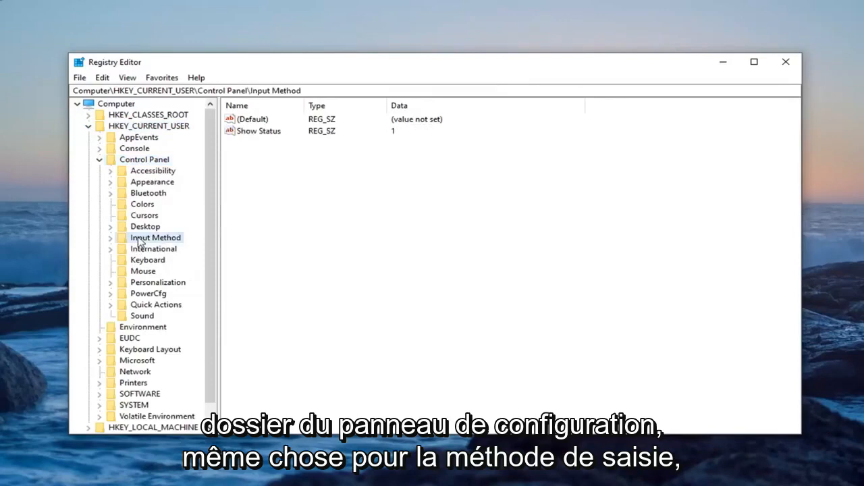
double_click(155, 237)
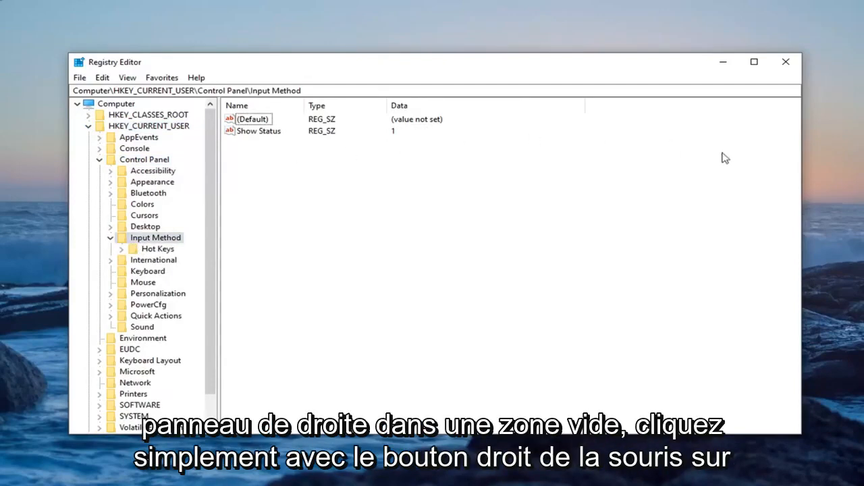
Step: Create a new String Value under Input Method and name it EnableHexNumpad
right_click(324, 199)
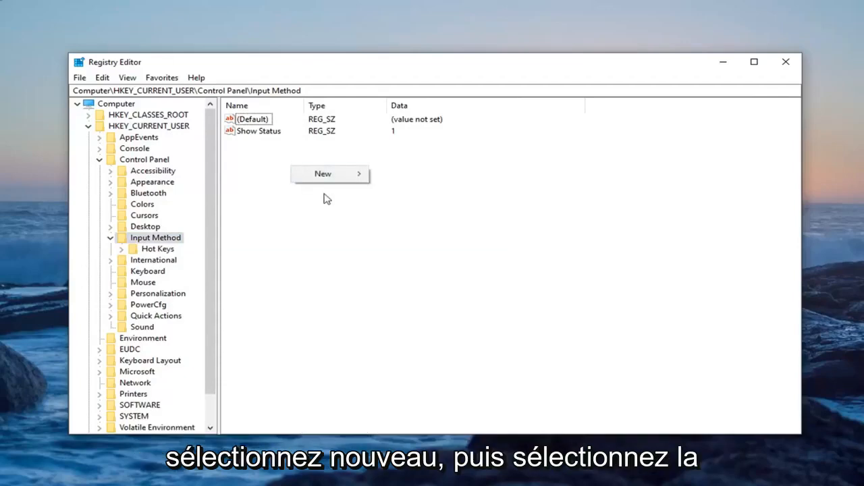
left_click(323, 173)
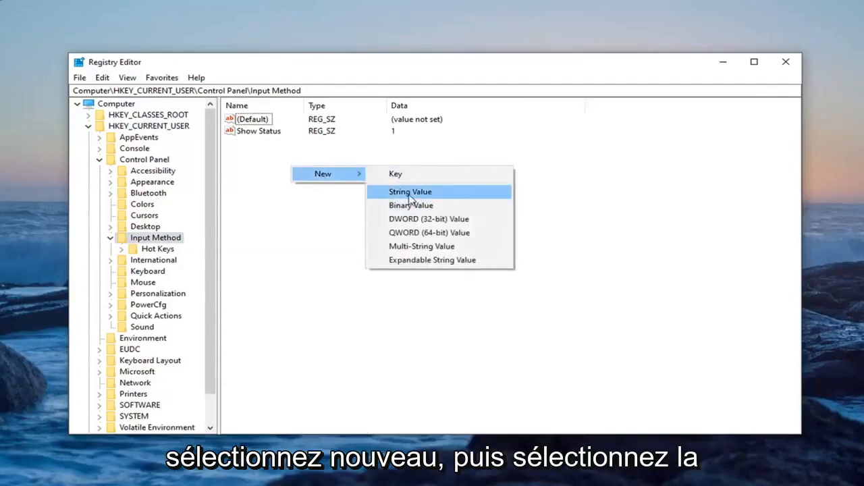
left_click(410, 192)
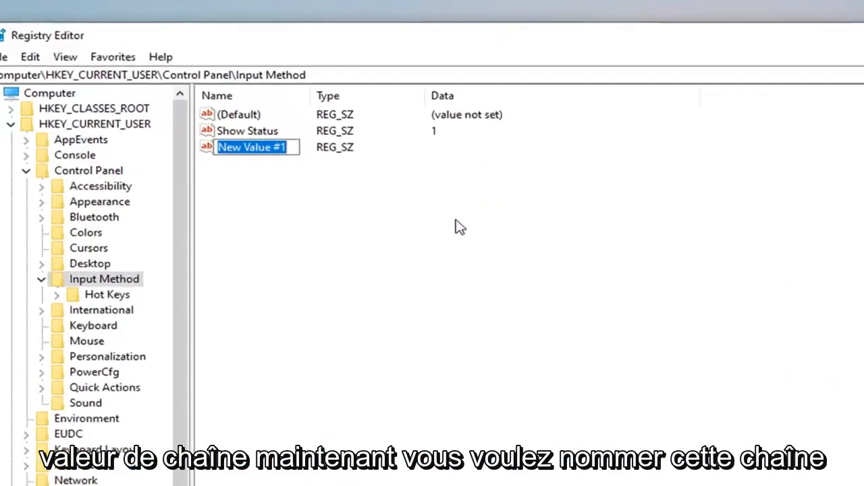
type("E")
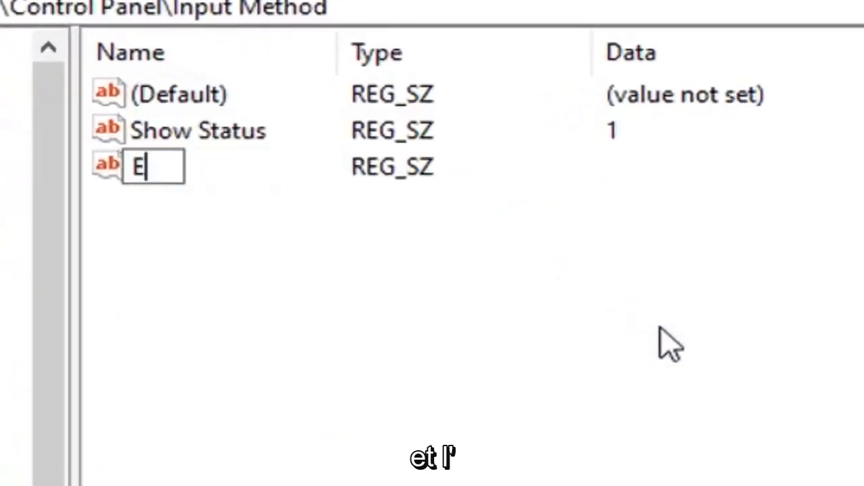
type("nableHex")
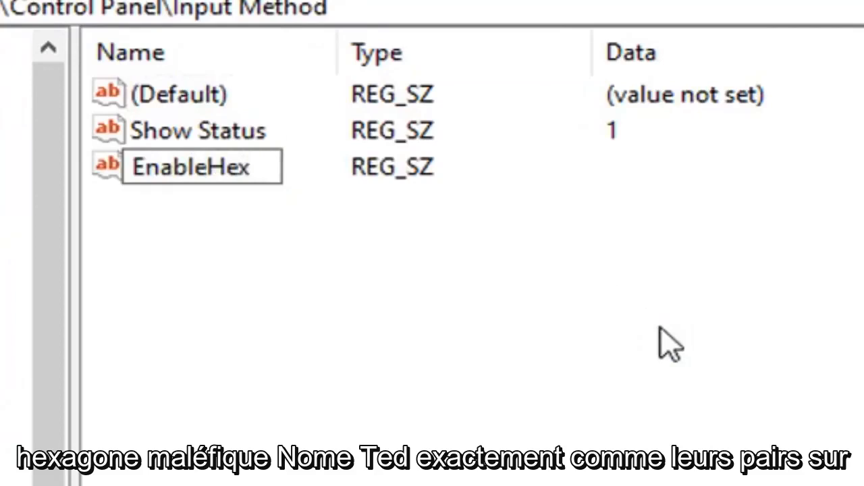
type("Nu")
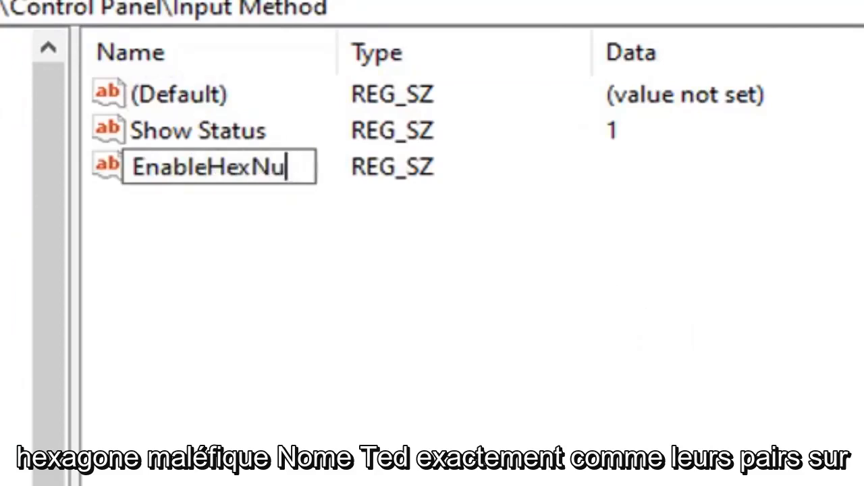
type("mpad")
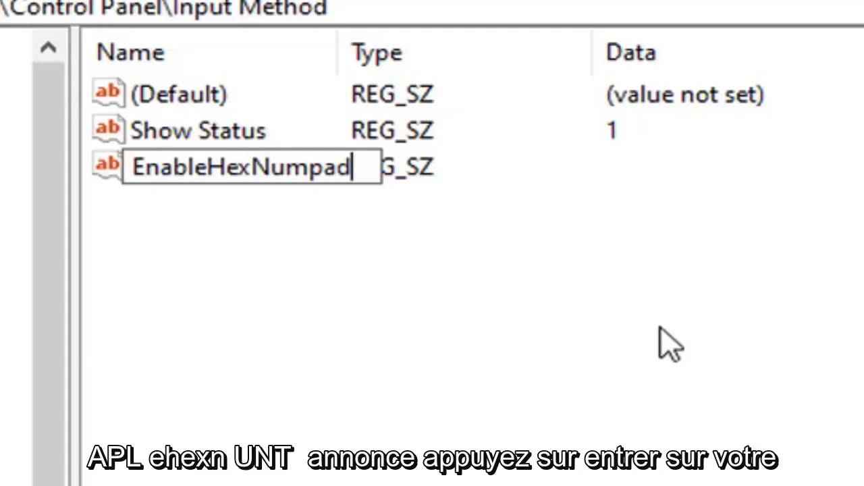
key("enter")
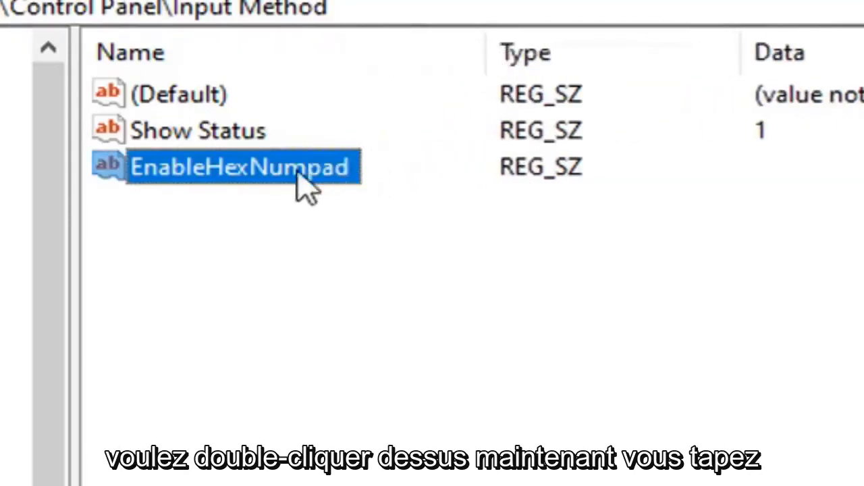
Step: Enter 1 as EnableHexNumpad's value data and save it
double_click(240, 166)
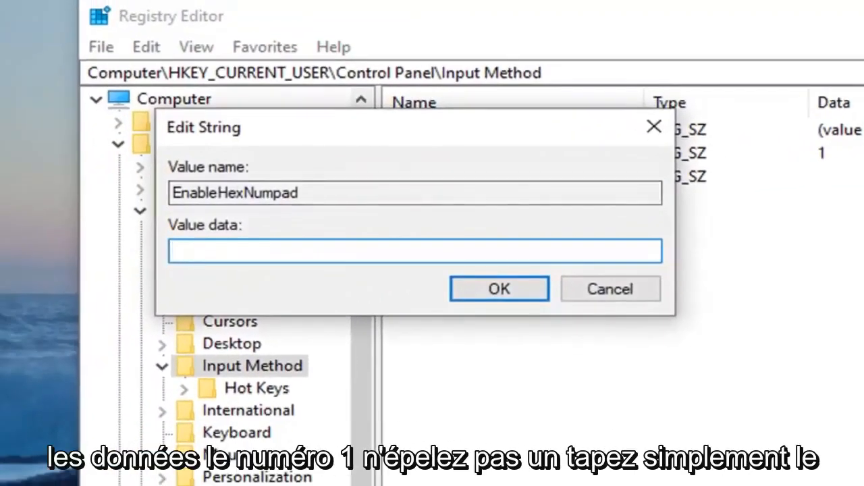
type("1")
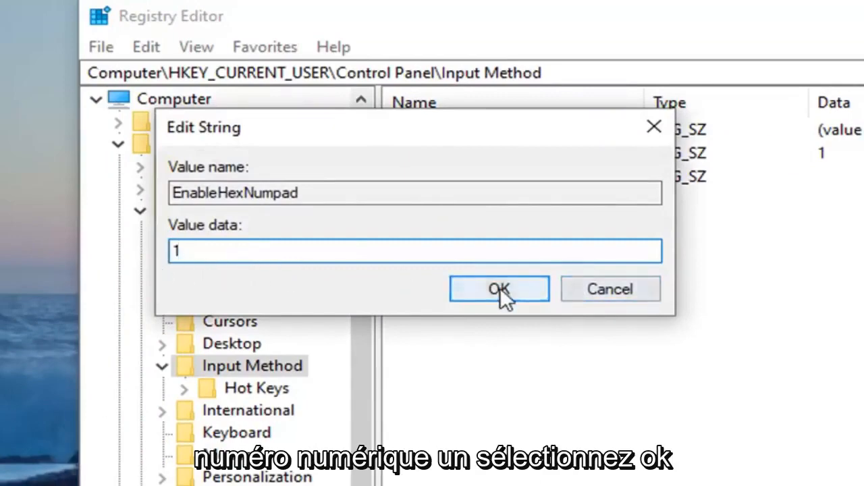
left_click(499, 289)
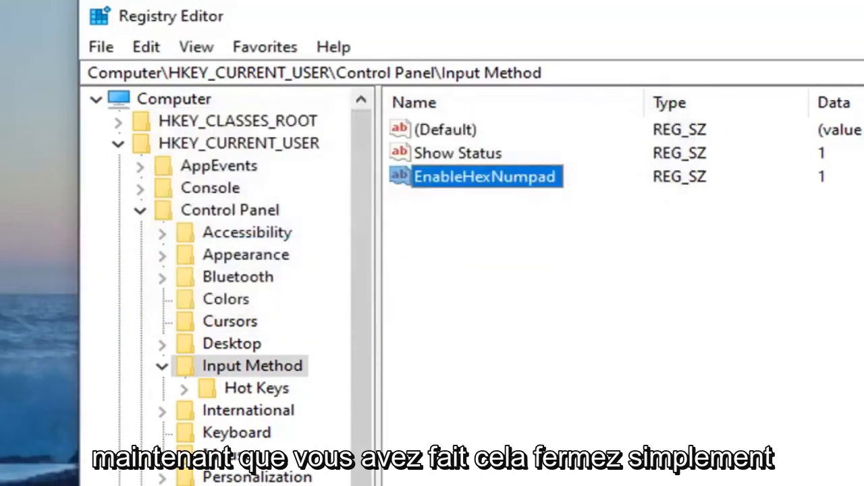